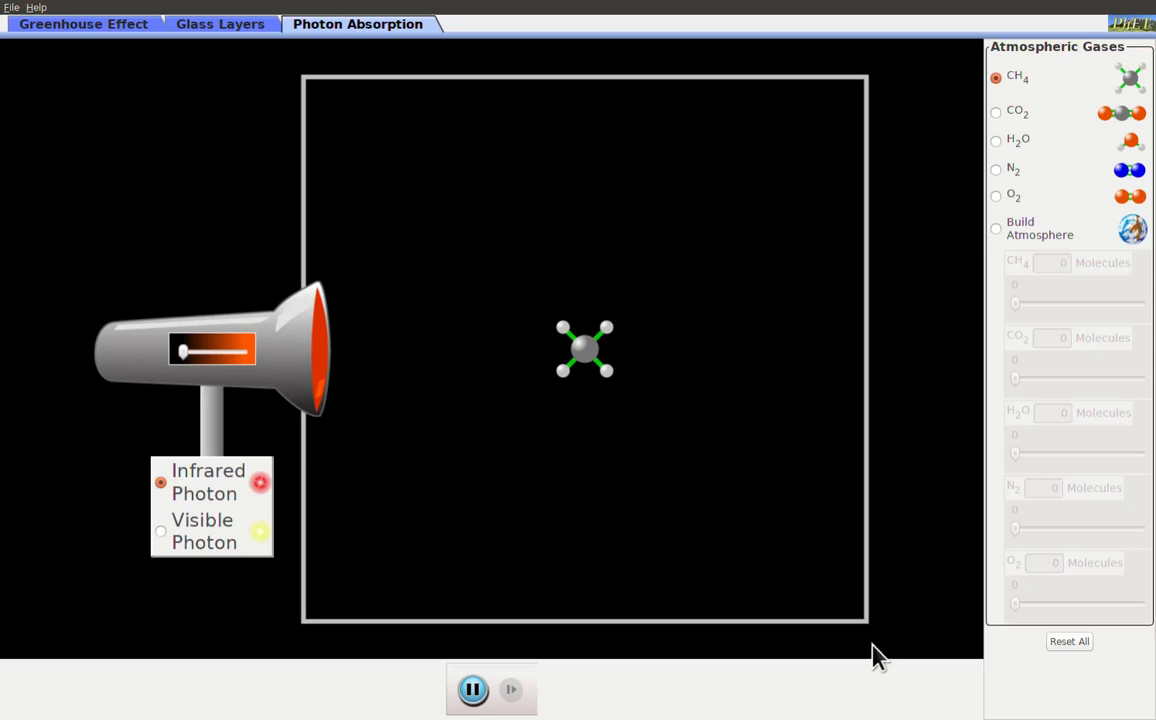
{"action": "mouse_move", "coordinate": [884, 630]}
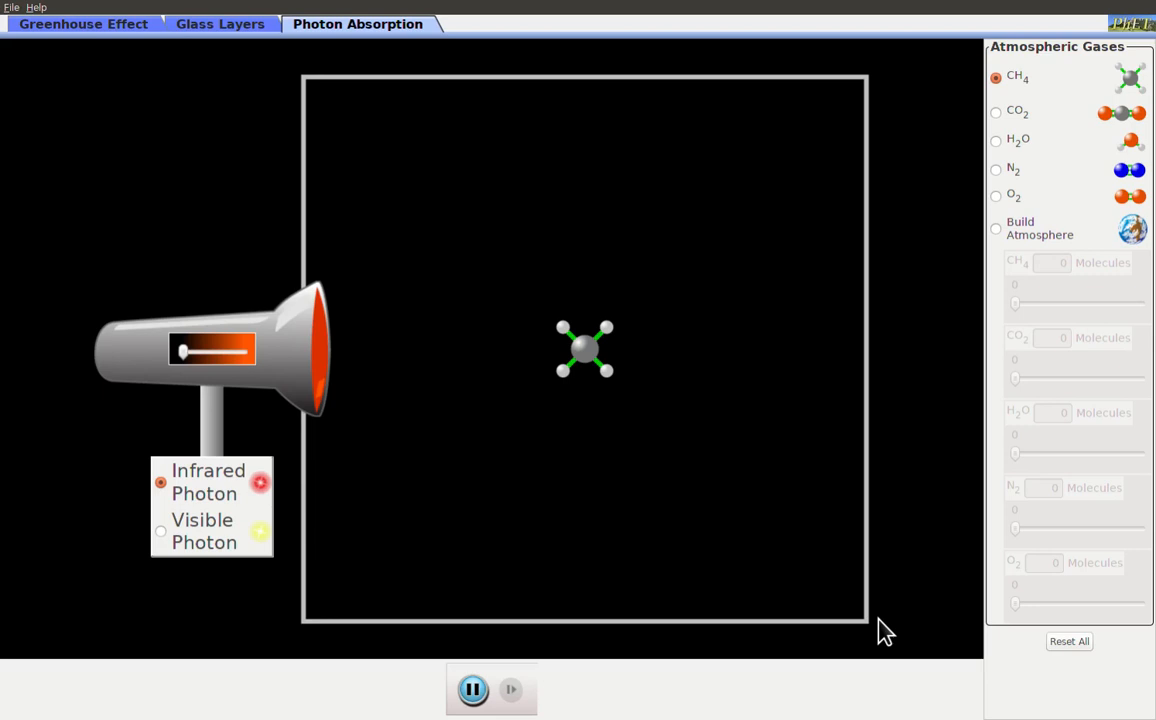
{"action": "mouse_move", "coordinate": [620, 500]}
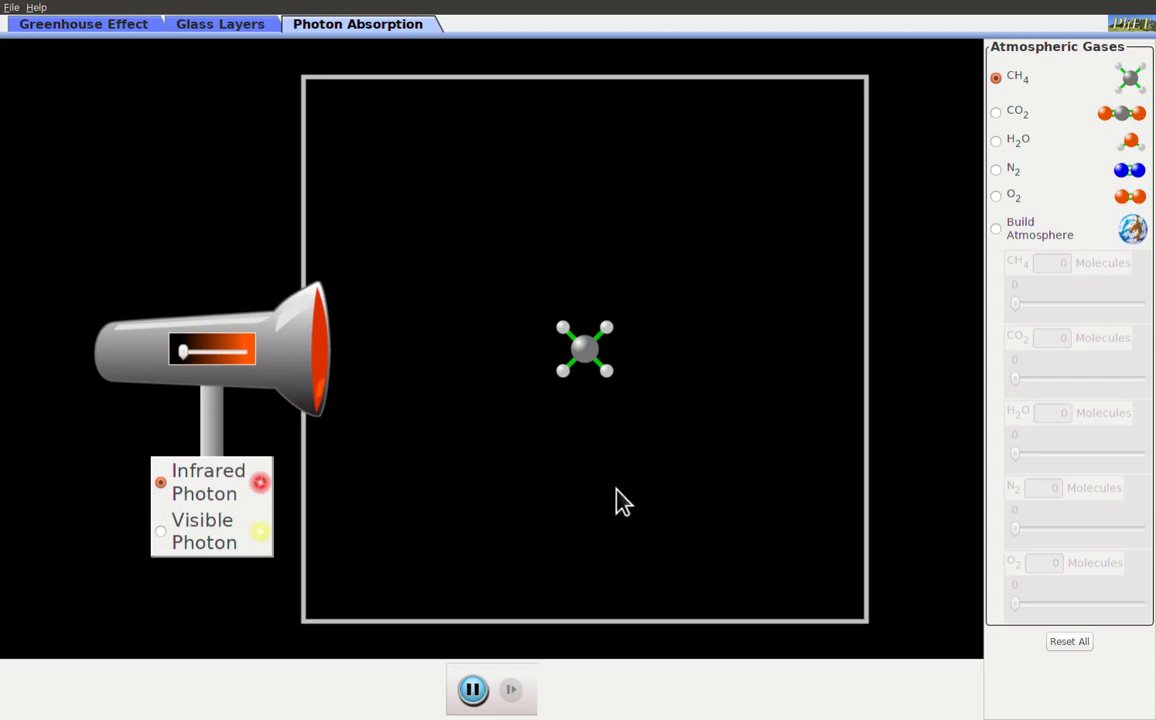
{"action": "mouse_move", "coordinate": [536, 358]}
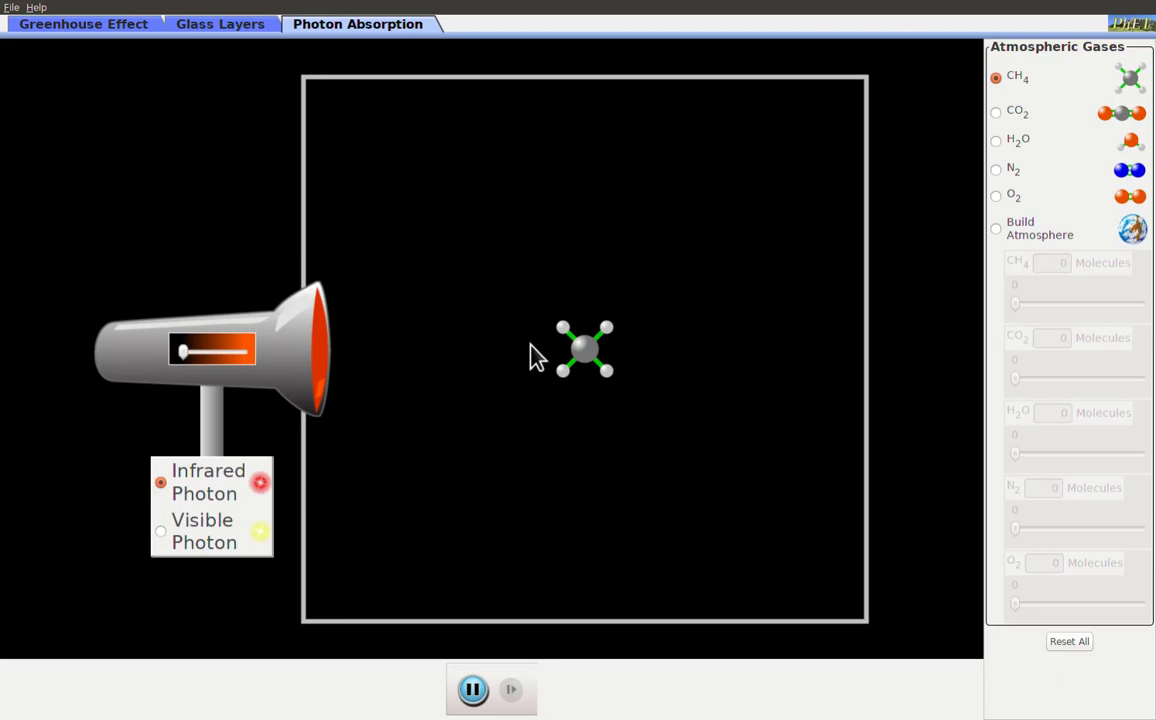
{"action": "mouse_move", "coordinate": [1044, 104]}
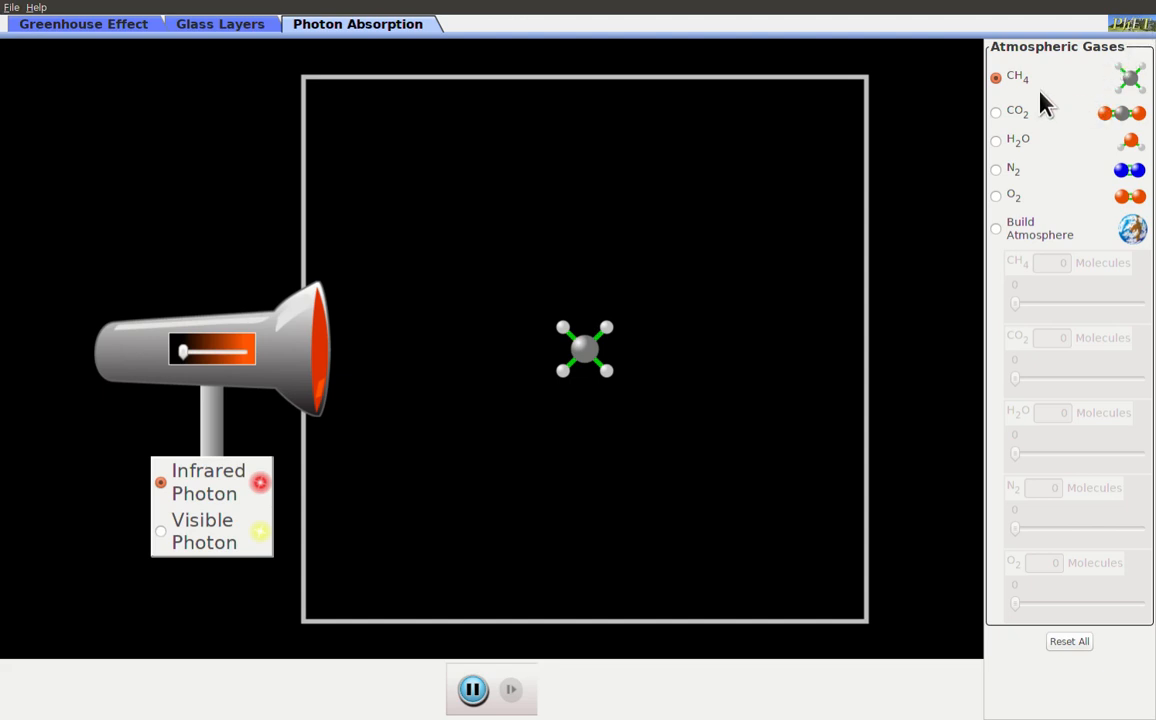
{"action": "mouse_move", "coordinate": [1000, 114]}
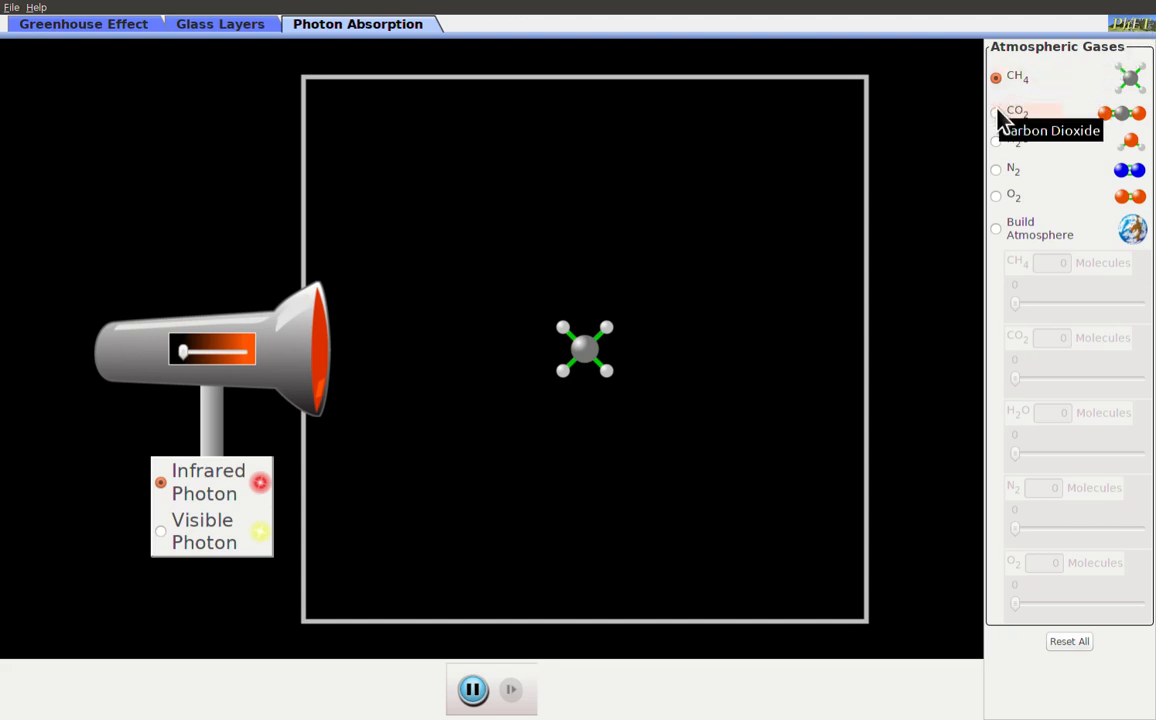
Step: Cycle the chamber gas through CO2, H2O and N2, ending on an O2 molecule
{"action": "left_click", "coordinate": [996, 112]}
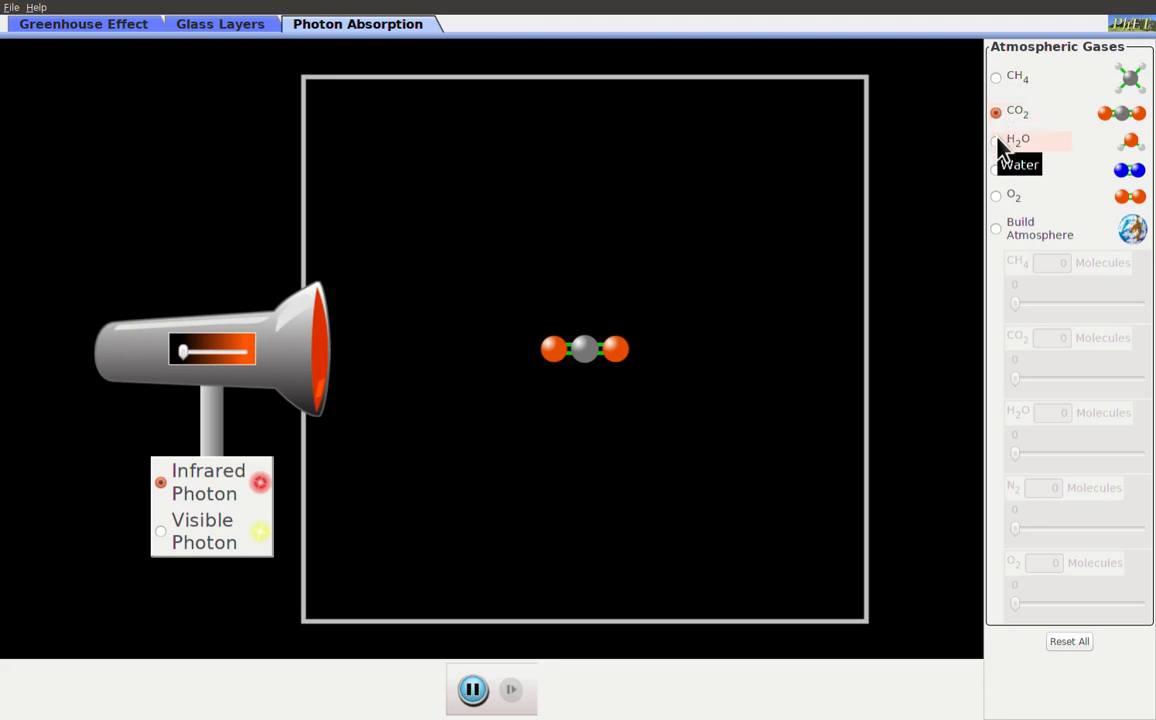
{"action": "left_click", "coordinate": [996, 140]}
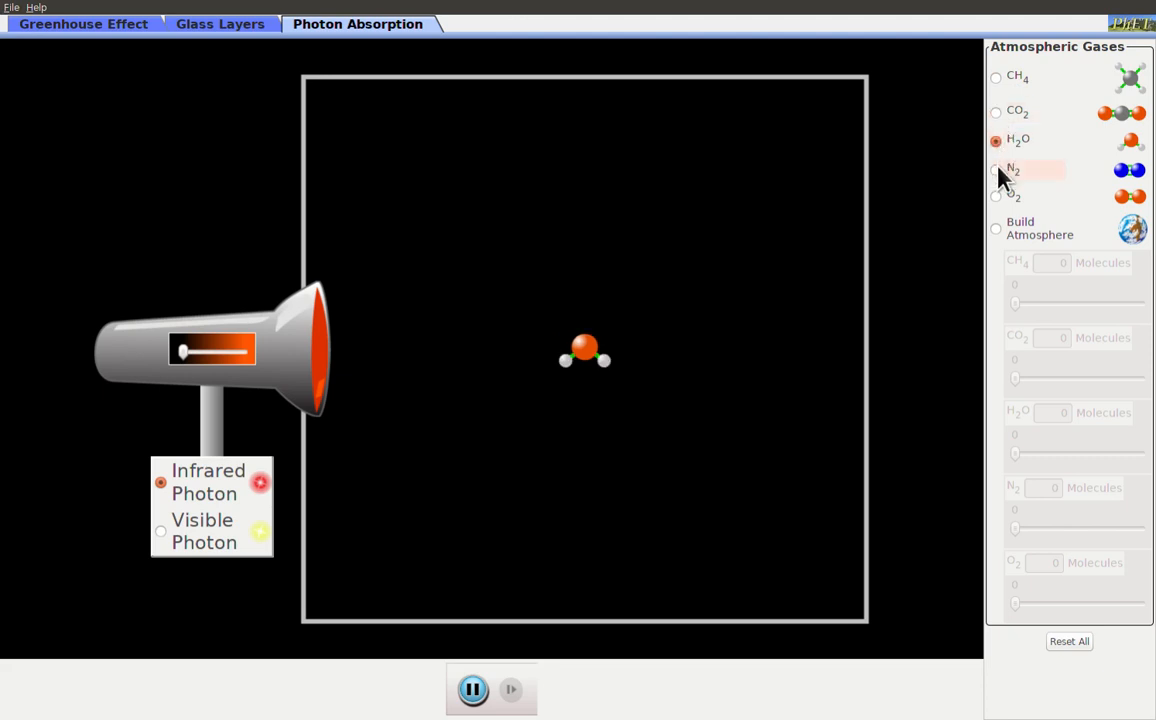
{"action": "left_click", "coordinate": [996, 170]}
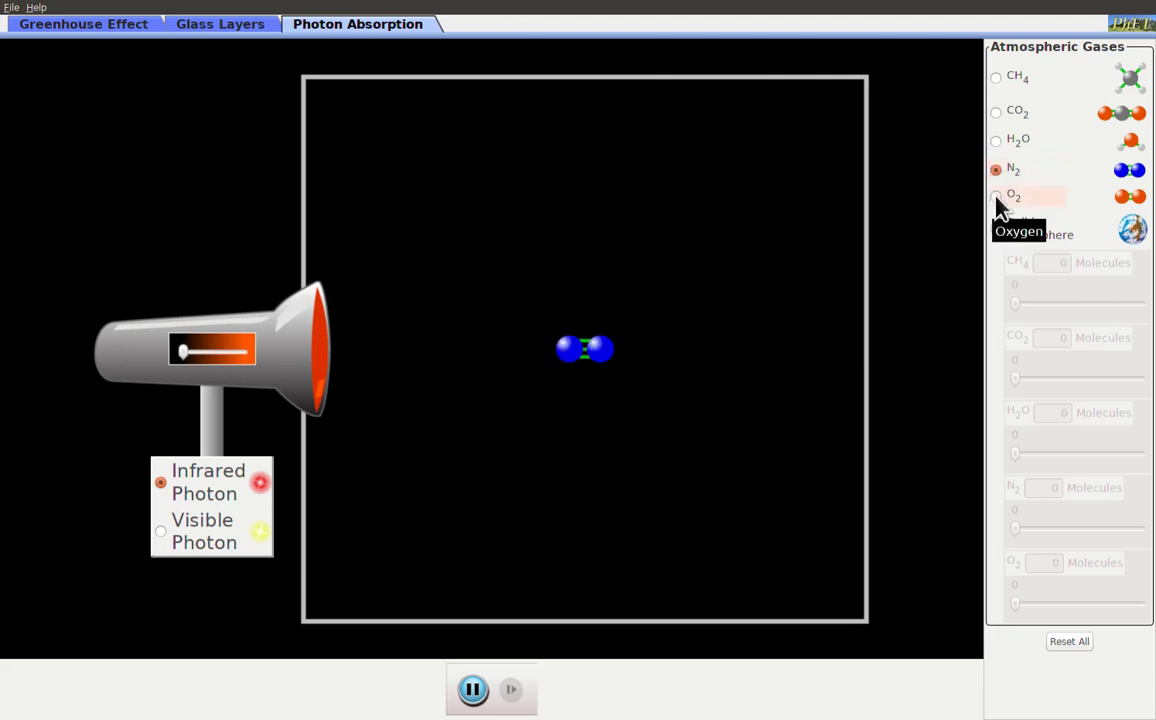
{"action": "left_click", "coordinate": [996, 196]}
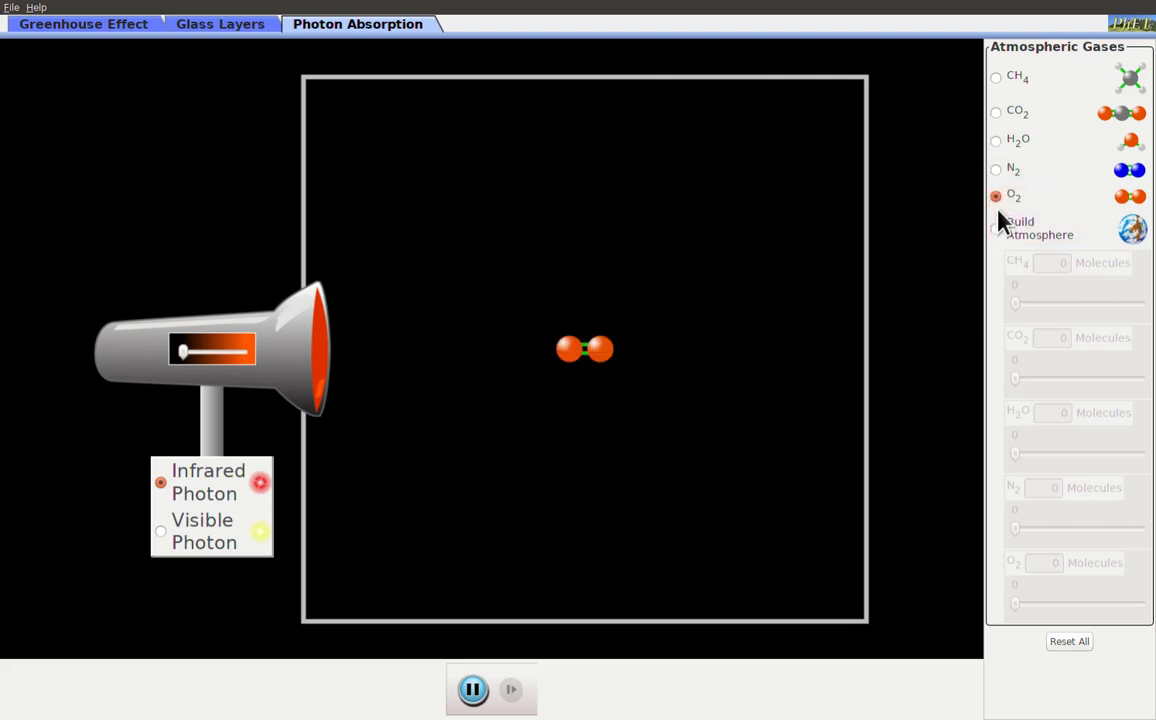
{"action": "mouse_move", "coordinate": [1024, 84]}
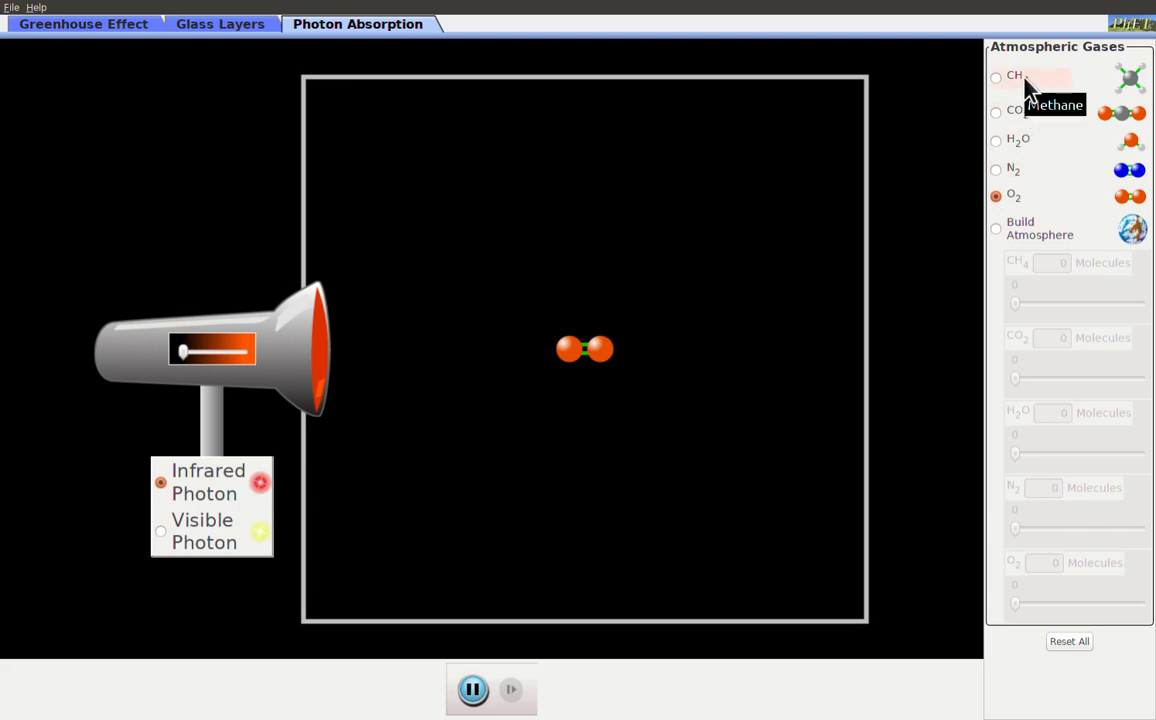
{"action": "mouse_move", "coordinate": [1070, 82]}
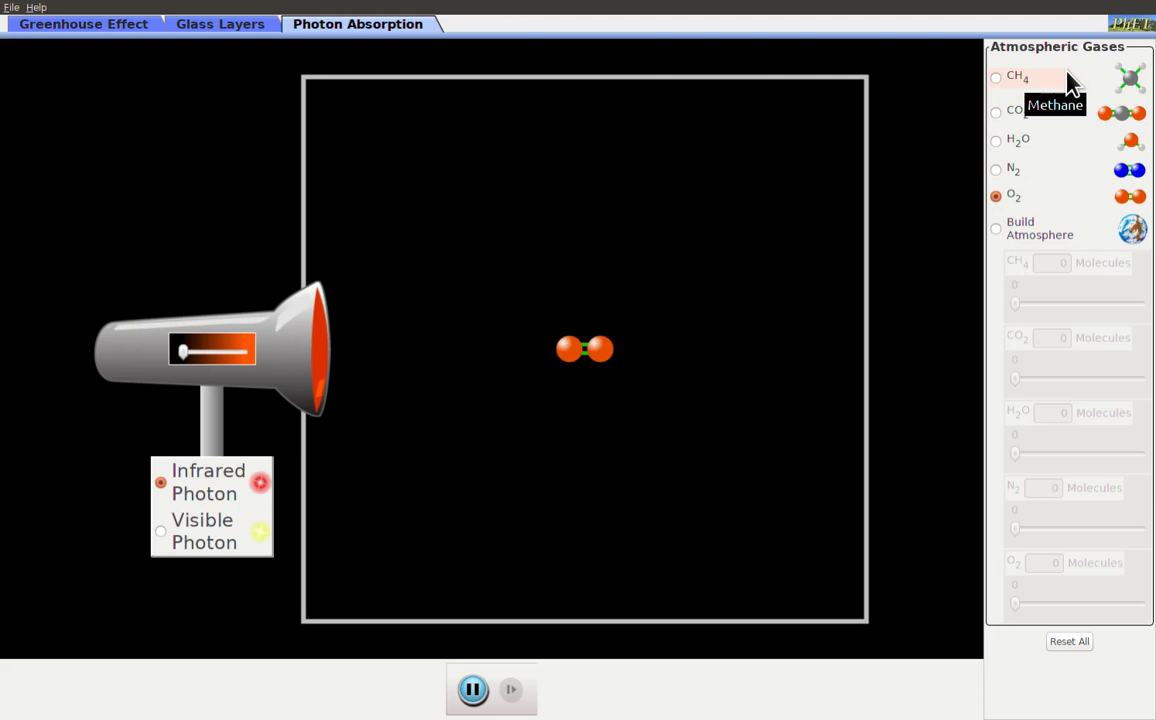
{"action": "mouse_move", "coordinate": [1056, 90]}
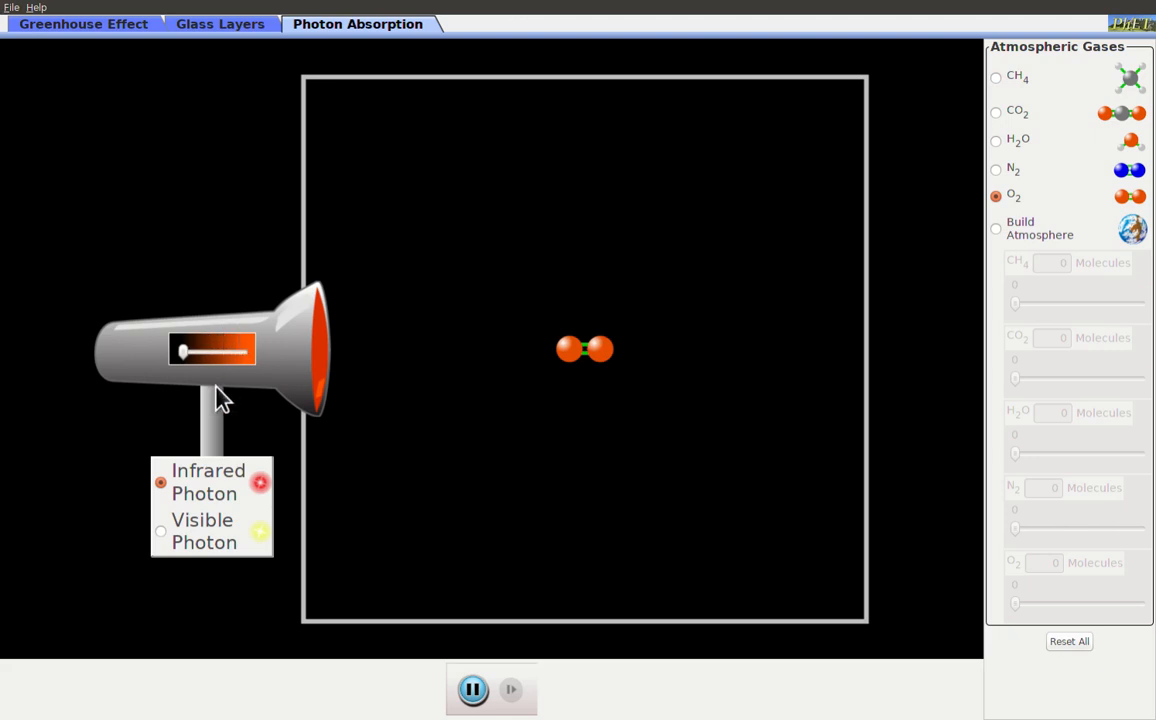
{"action": "mouse_move", "coordinate": [196, 378]}
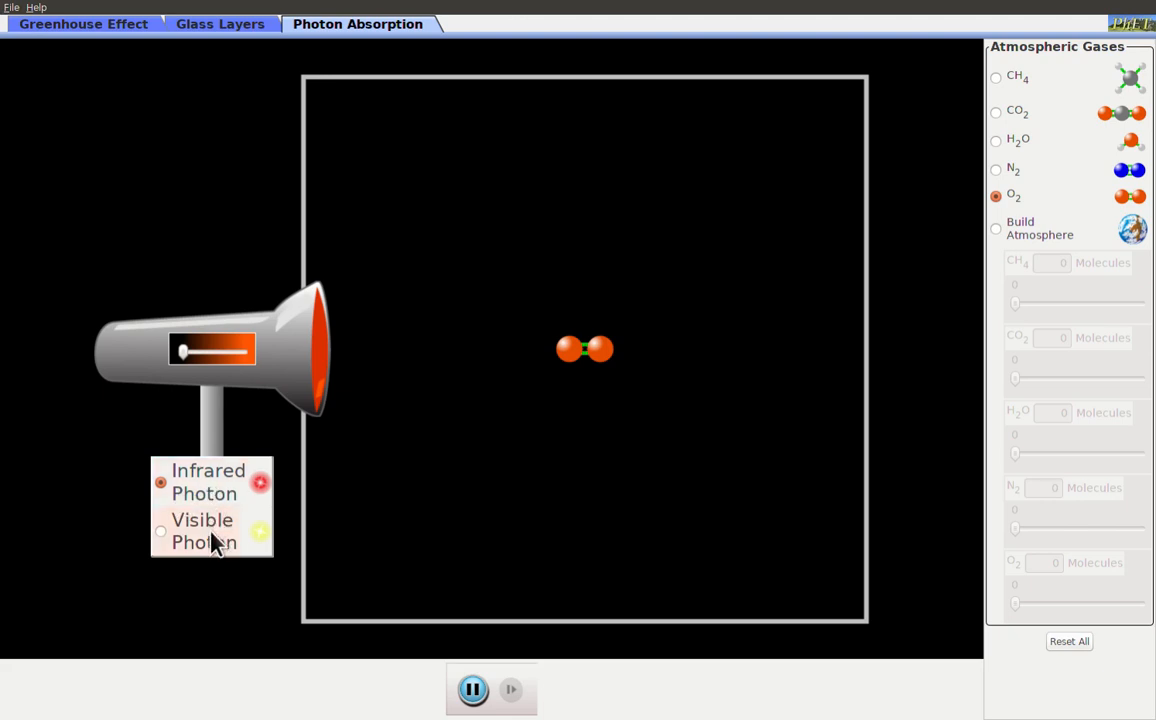
Step: Switch the photon emitter from infrared to Visible Photon
{"action": "left_click", "coordinate": [160, 532]}
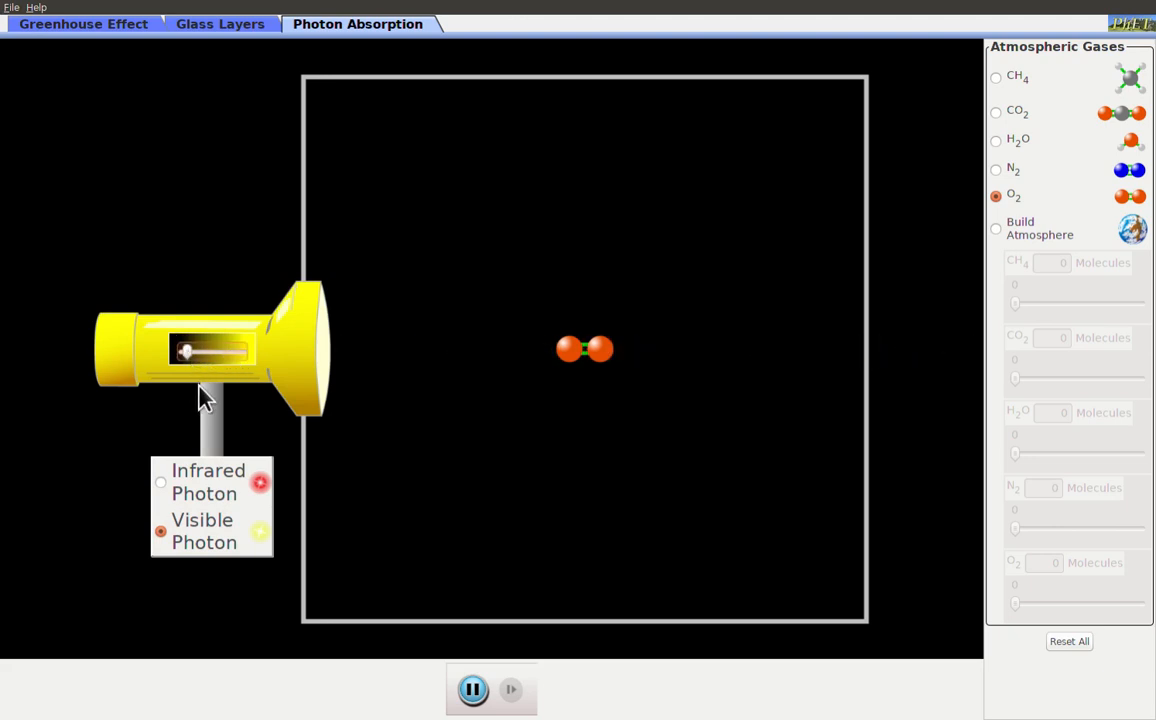
{"action": "mouse_move", "coordinate": [524, 398]}
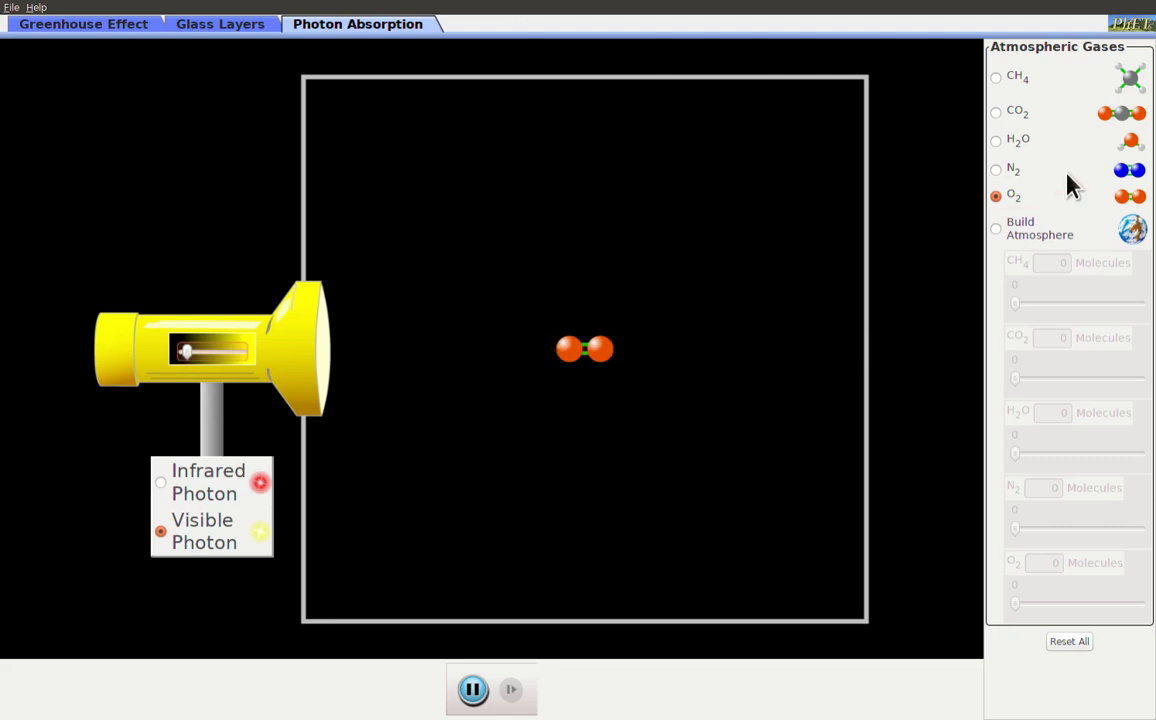
Step: Fire visible photons at N2, H2O, CO2 and CH4 in turn, each letting them pass through
{"action": "left_click", "coordinate": [996, 168]}
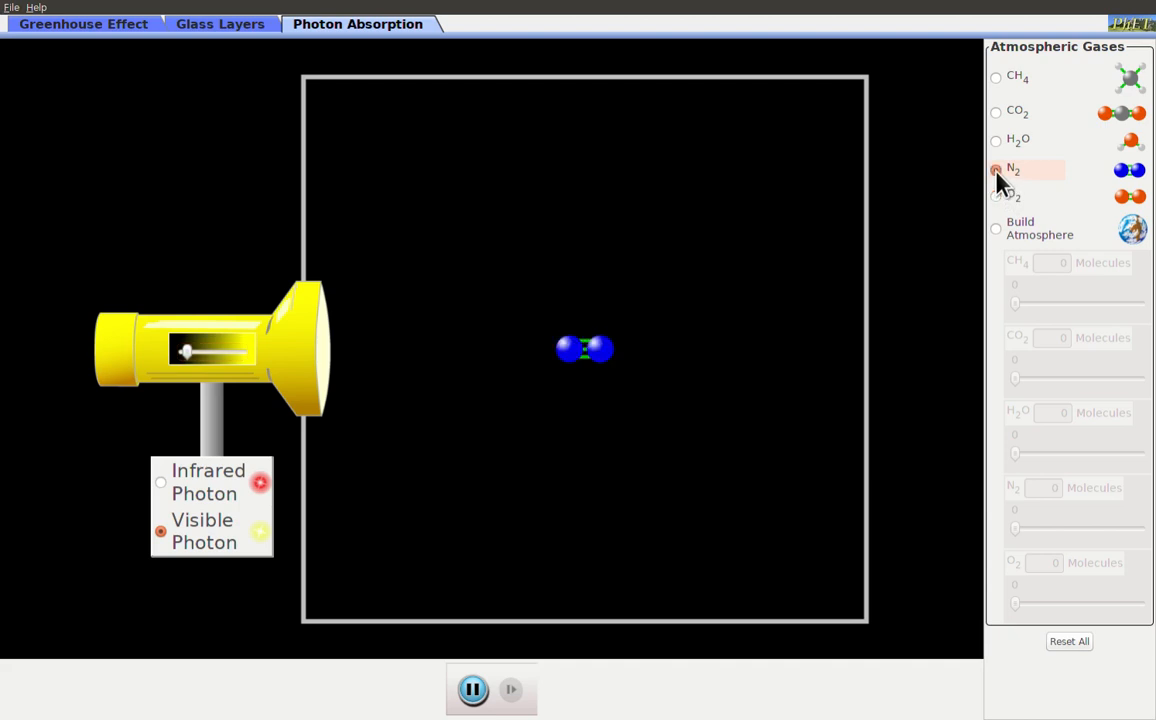
{"action": "left_click", "coordinate": [996, 168]}
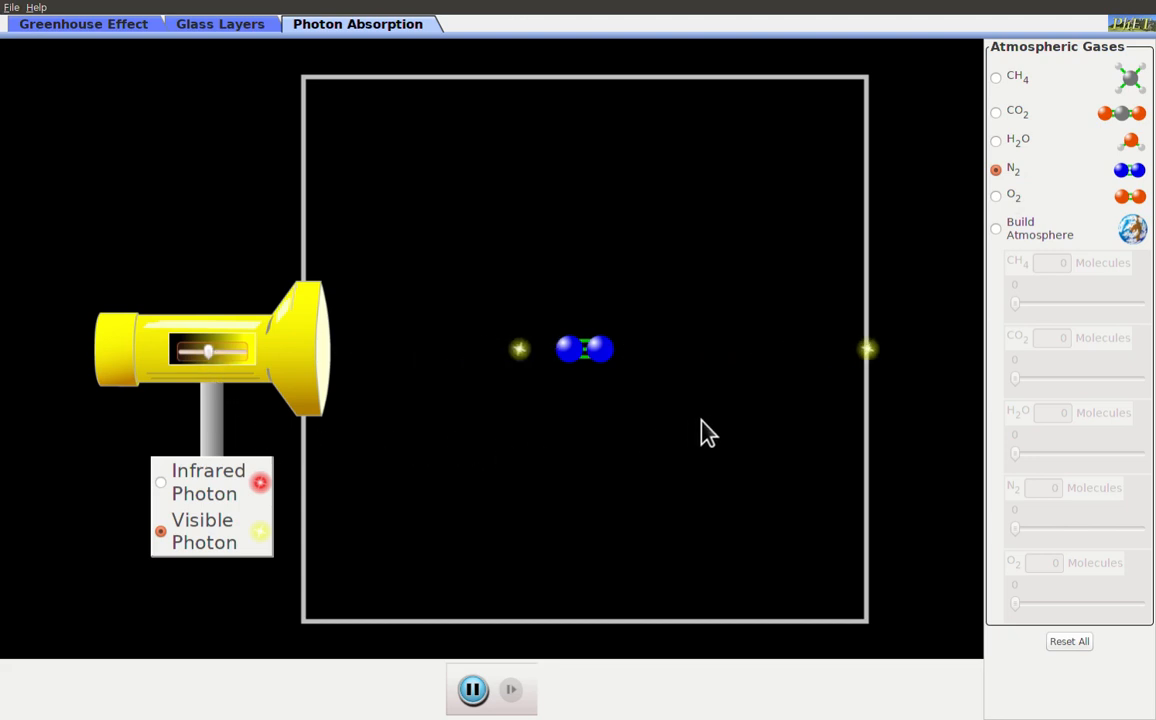
{"action": "mouse_move", "coordinate": [1006, 148]}
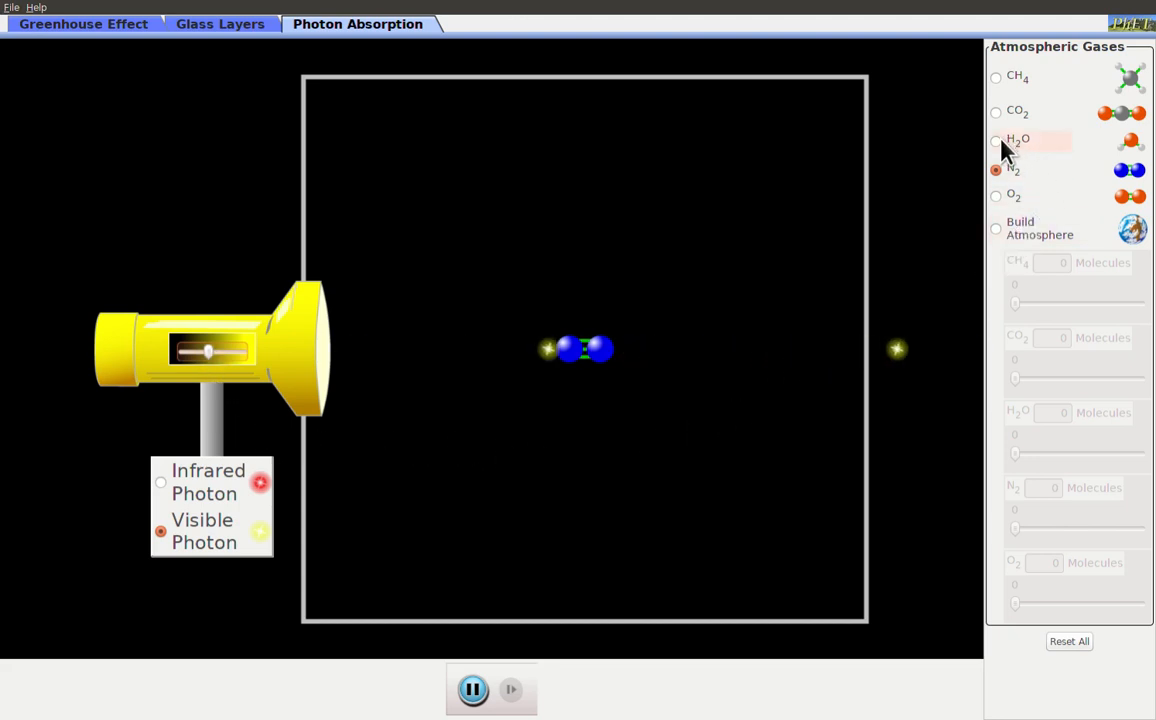
{"action": "left_click", "coordinate": [996, 140]}
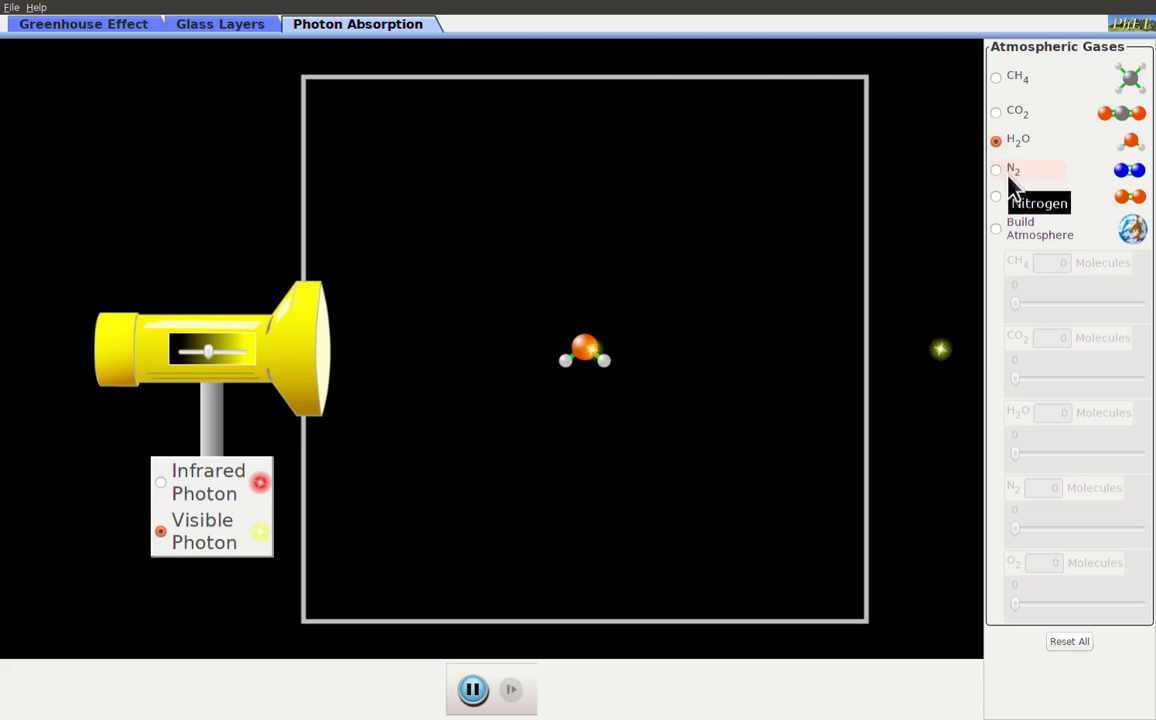
{"action": "left_click", "coordinate": [996, 112]}
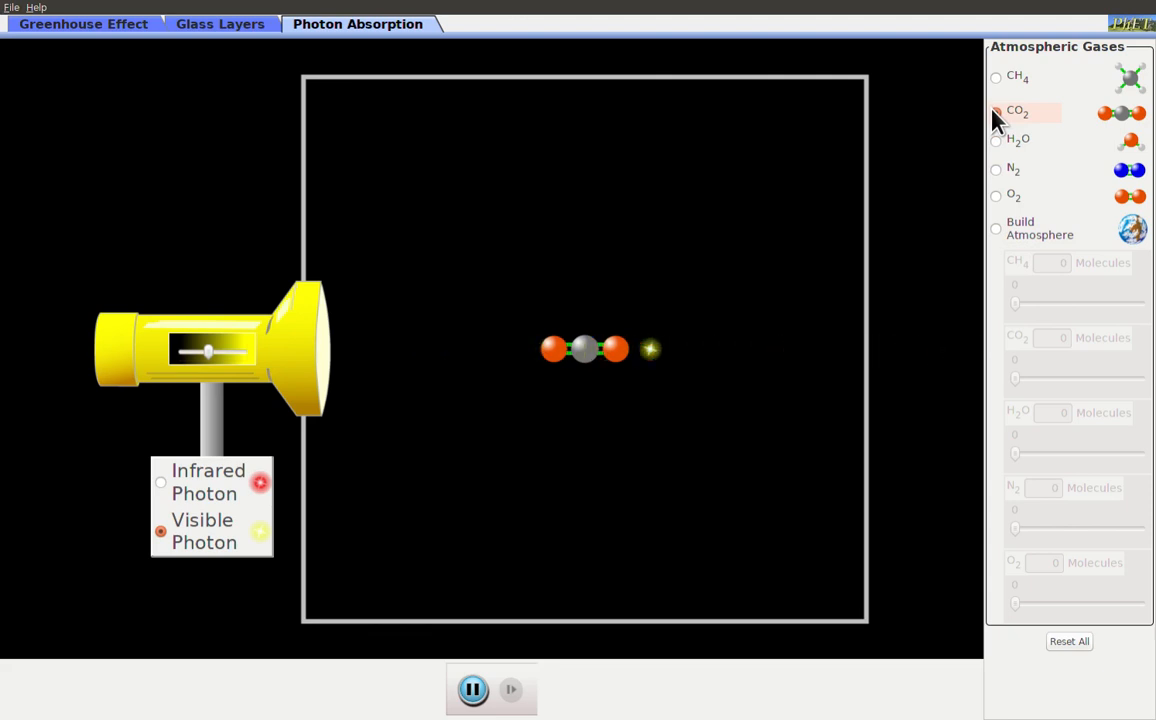
{"action": "left_click", "coordinate": [996, 78]}
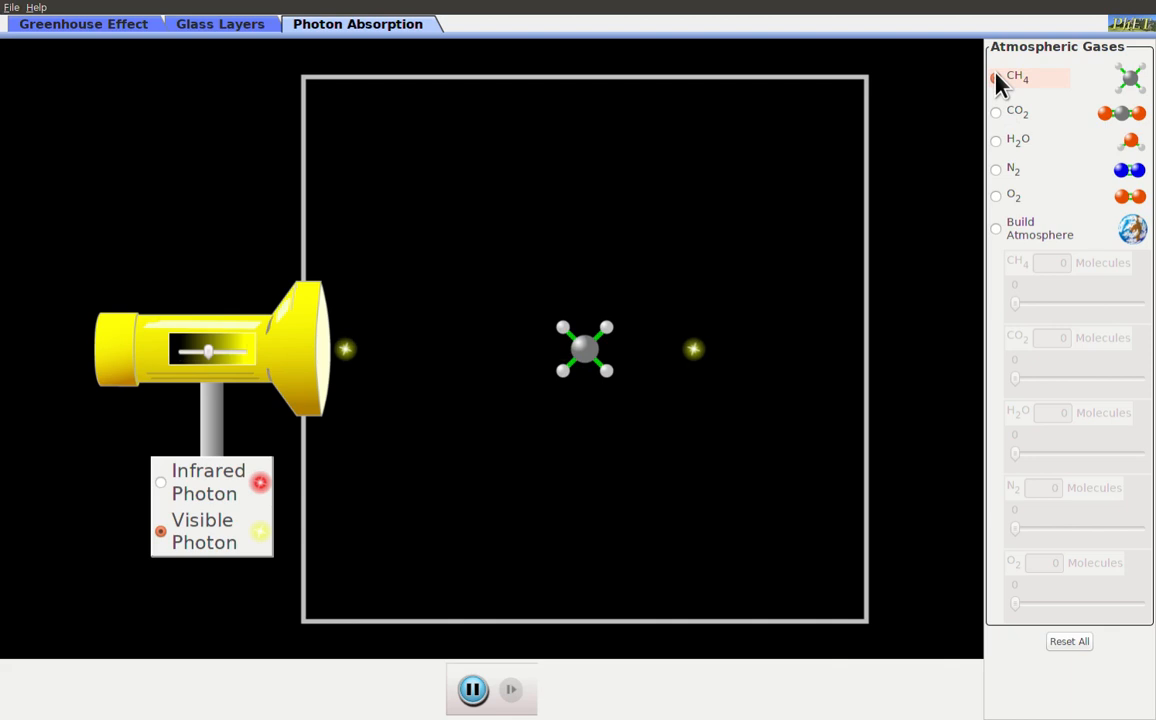
{"action": "left_click", "coordinate": [996, 78]}
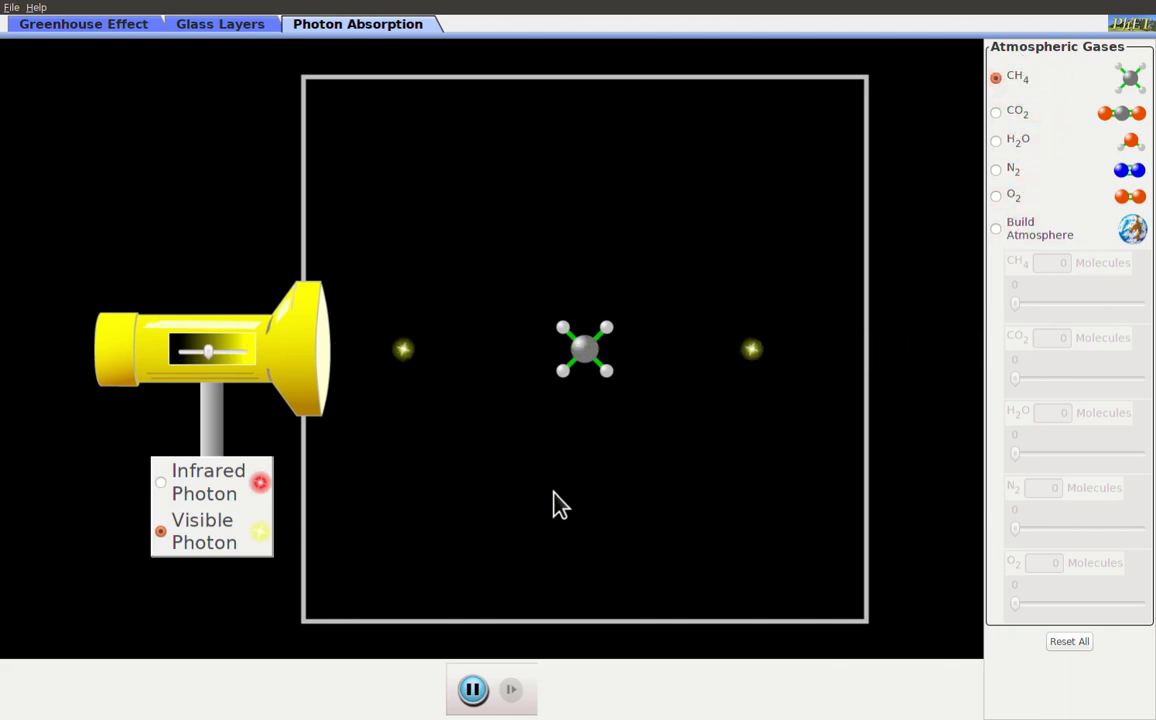
{"action": "mouse_move", "coordinate": [520, 528]}
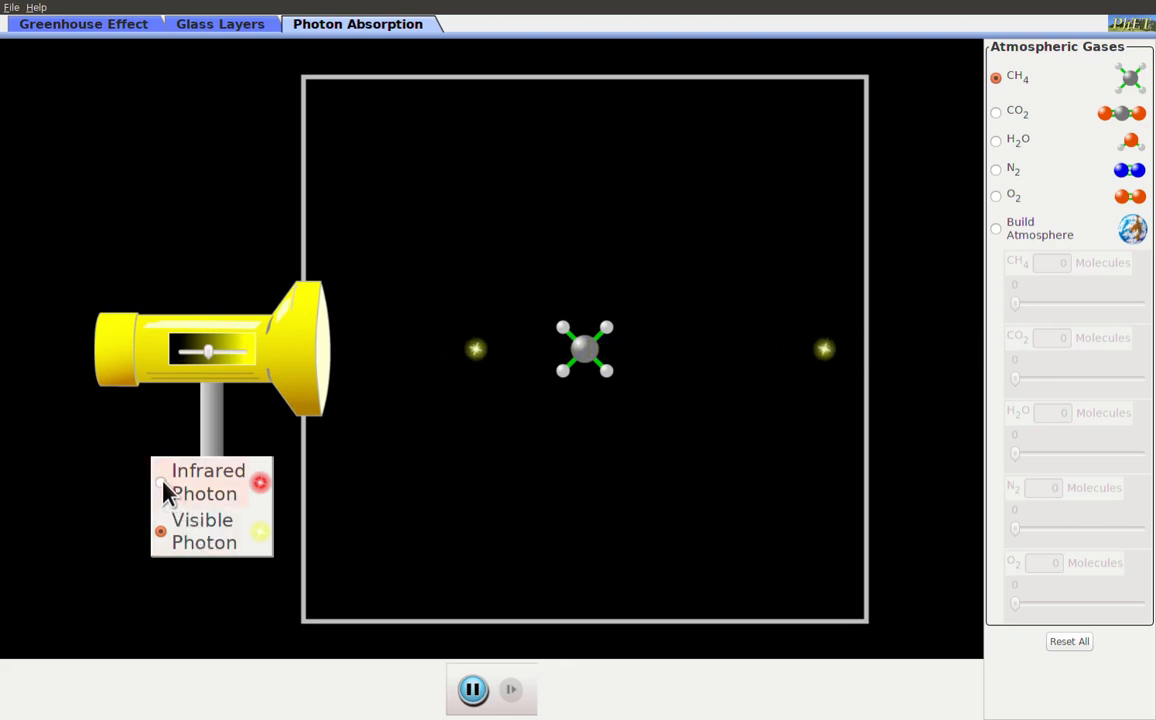
Step: Switch the emitter back to Infrared Photon with methane in the chamber
{"action": "left_click", "coordinate": [160, 482]}
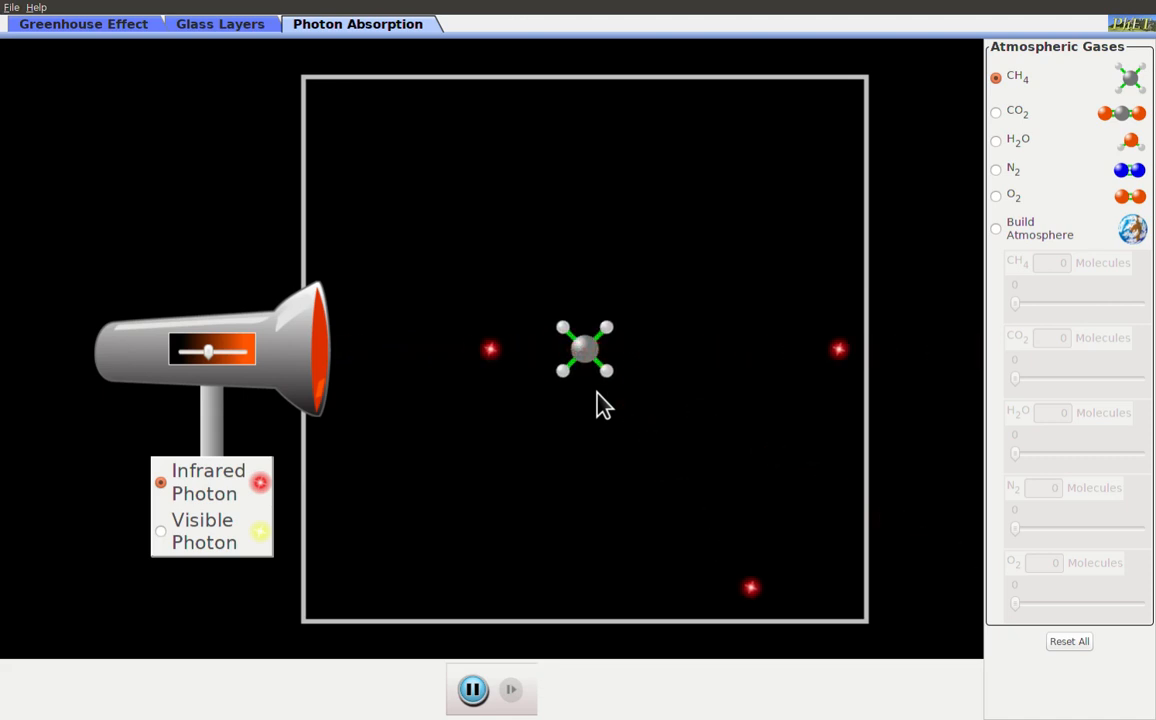
Step: Replace the methane with a CO2 molecule under infrared photons
{"action": "left_click", "coordinate": [996, 112]}
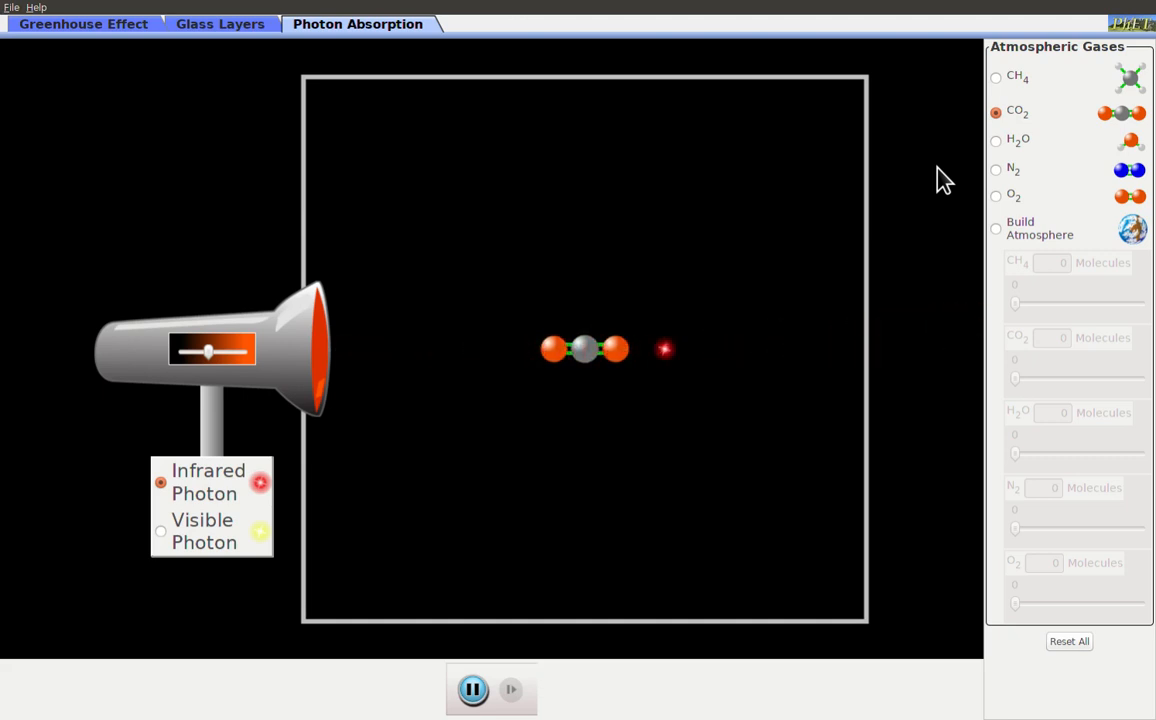
Step: Put H2O in the chamber to absorb infrared, then replace it with N2
{"action": "left_click", "coordinate": [996, 140]}
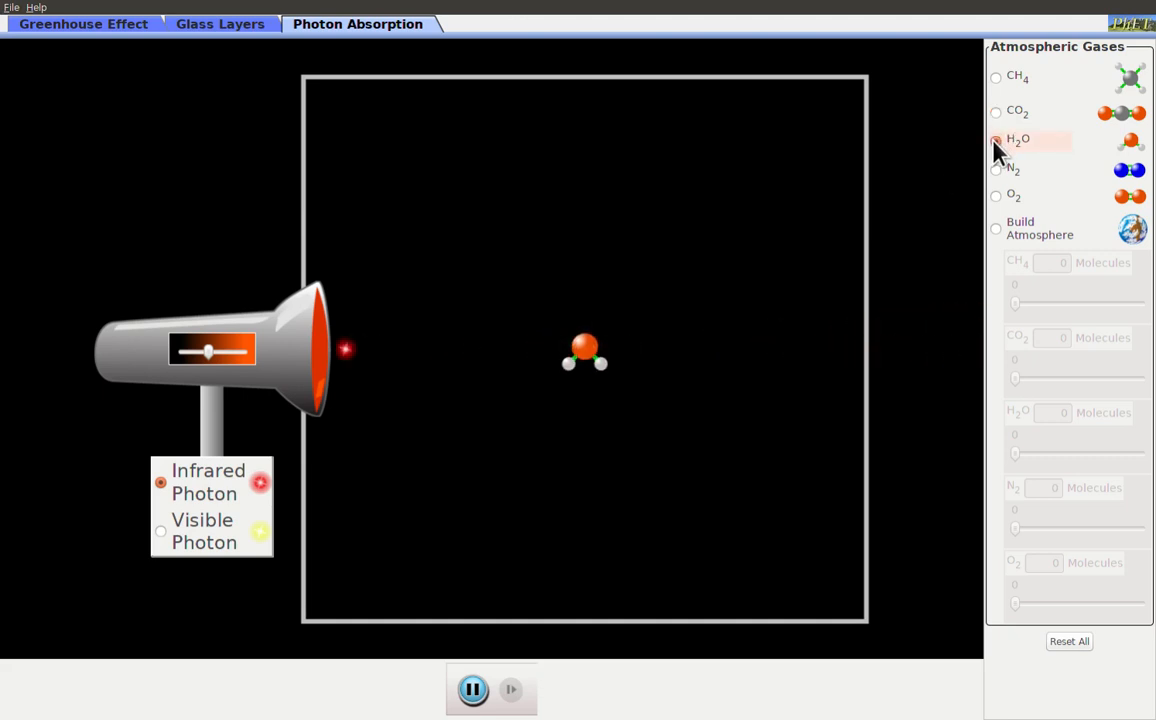
{"action": "left_click", "coordinate": [996, 140]}
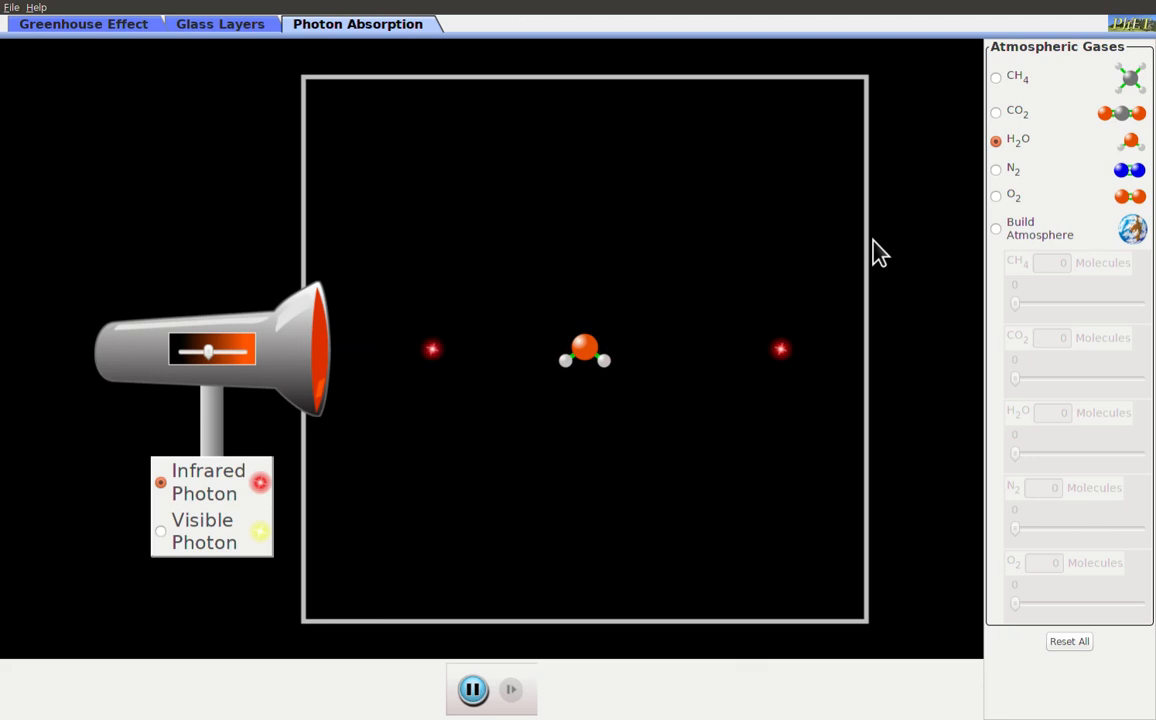
{"action": "left_click", "coordinate": [996, 168]}
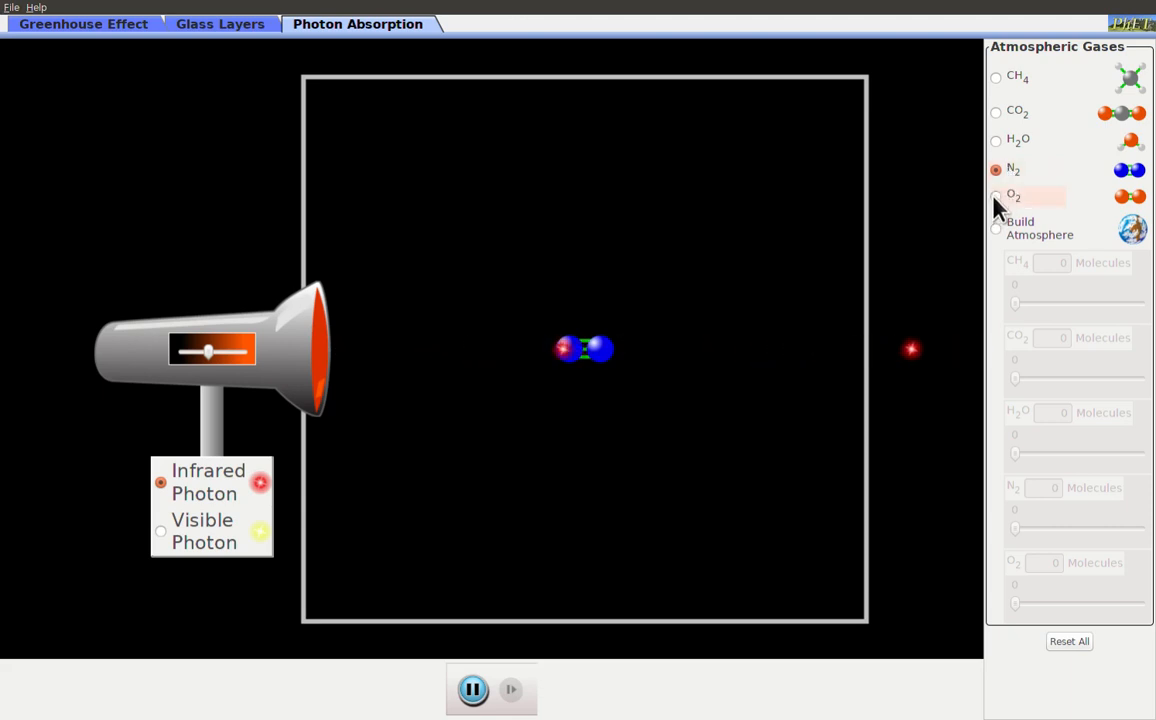
Step: Put an O2 molecule in the chamber so infrared photons pass straight through
{"action": "left_click", "coordinate": [996, 196]}
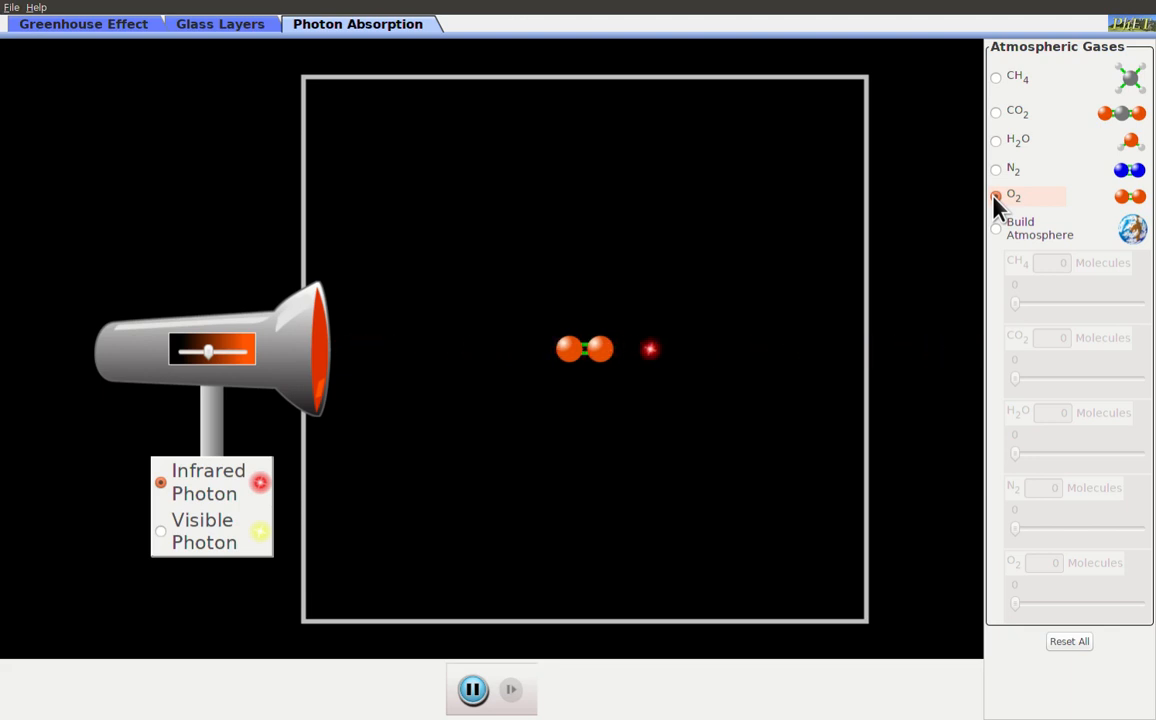
{"action": "left_click", "coordinate": [996, 196]}
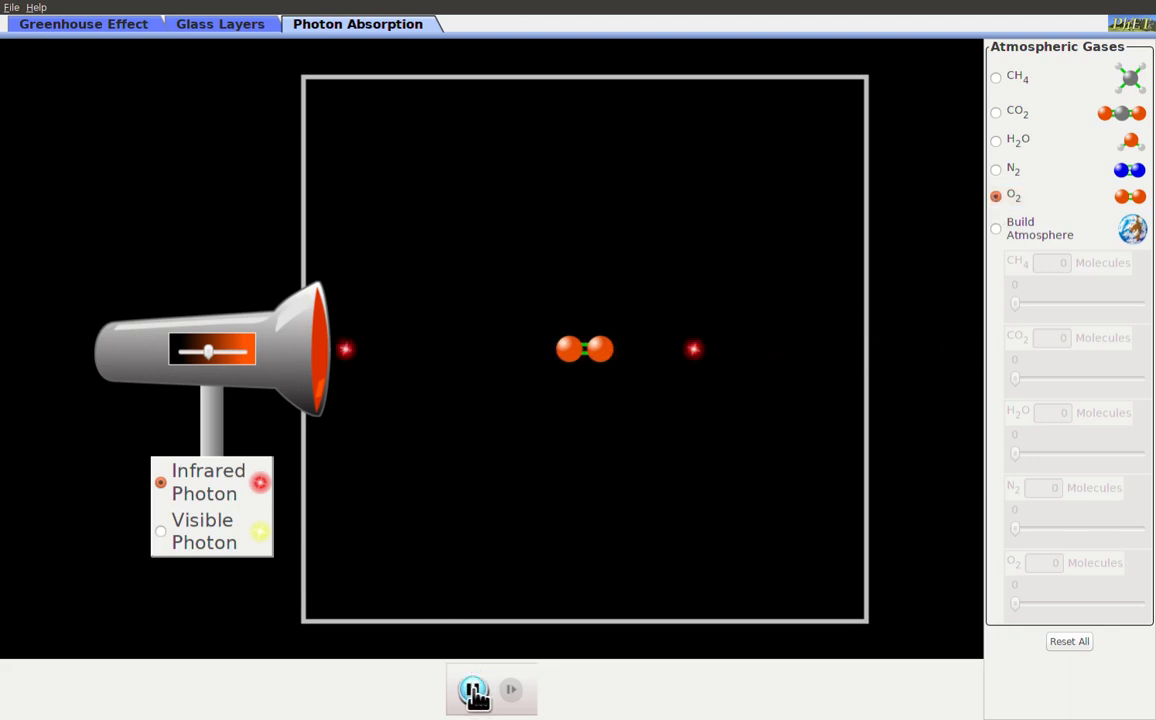
{"action": "left_click", "coordinate": [472, 690]}
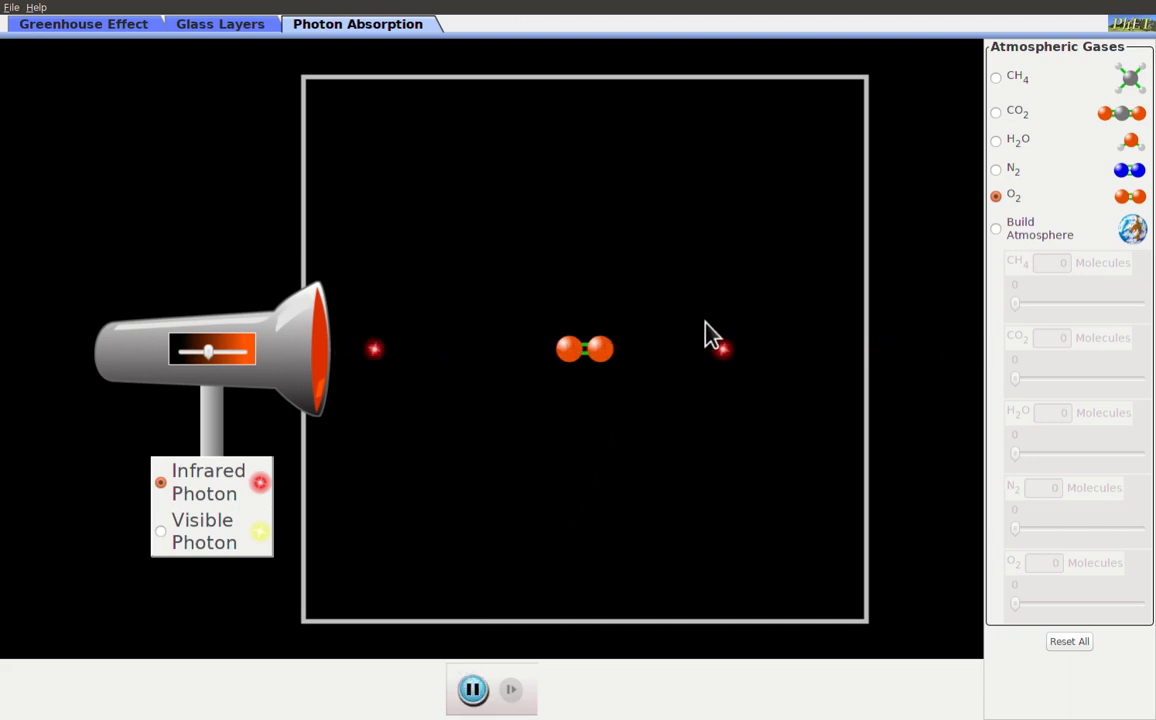